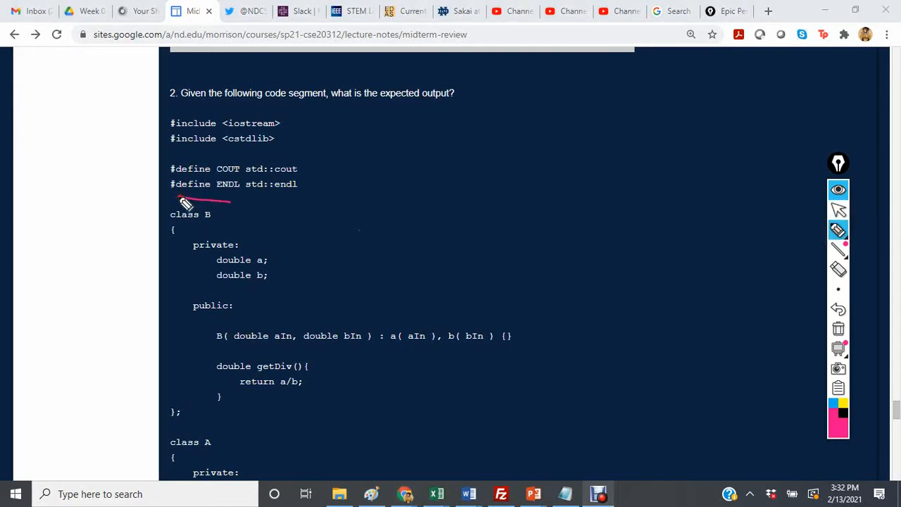
- Draw a pink arrow at class B's double members a and b and underline its constructor
drag(359, 232, 303, 271)
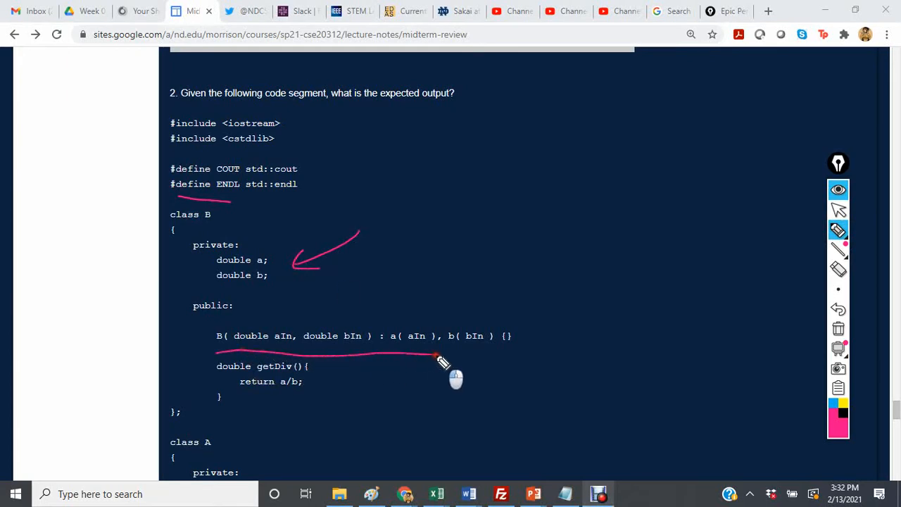
drag(436, 357, 542, 363)
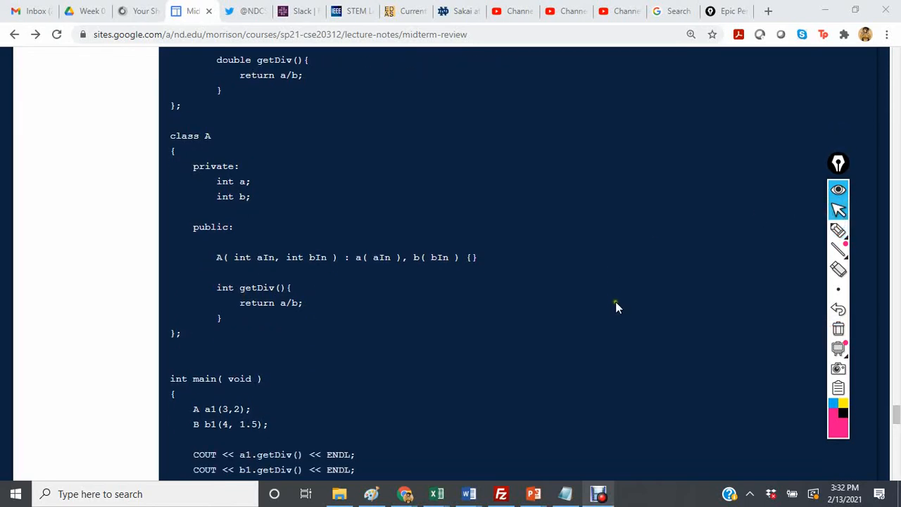
- Scroll down to question 2's main function with the a1 and b1 objects
scroll(down, 3)
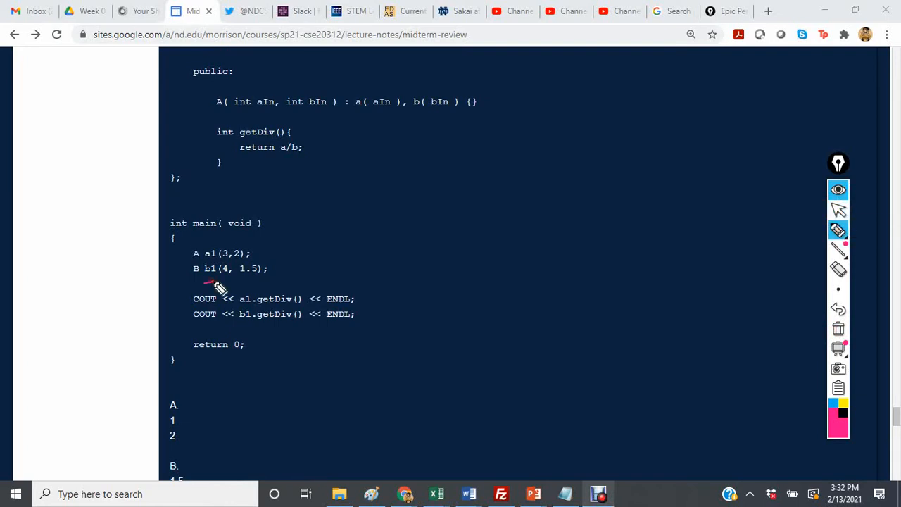
- Circle the two COUT lines, arrow the a1(3,2) object, and write 3/2=1 in pink
drag(193, 289, 359, 290)
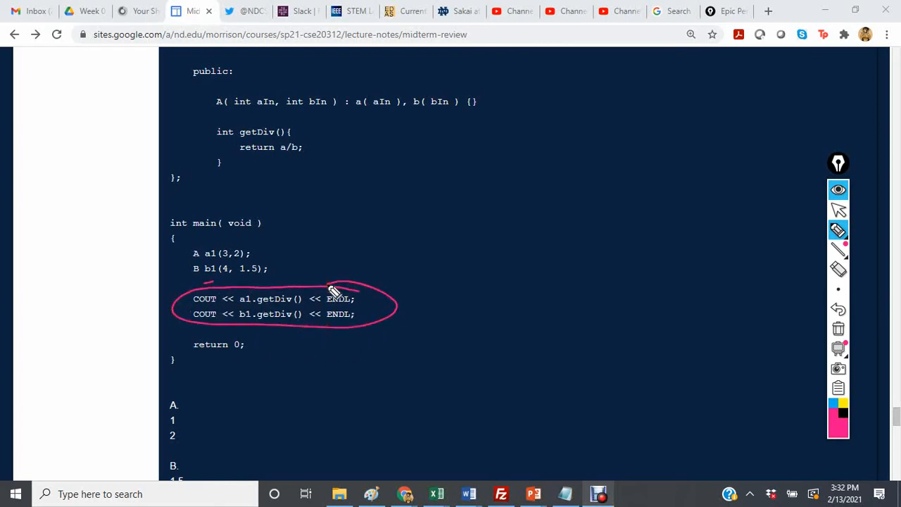
drag(535, 165, 546, 225)
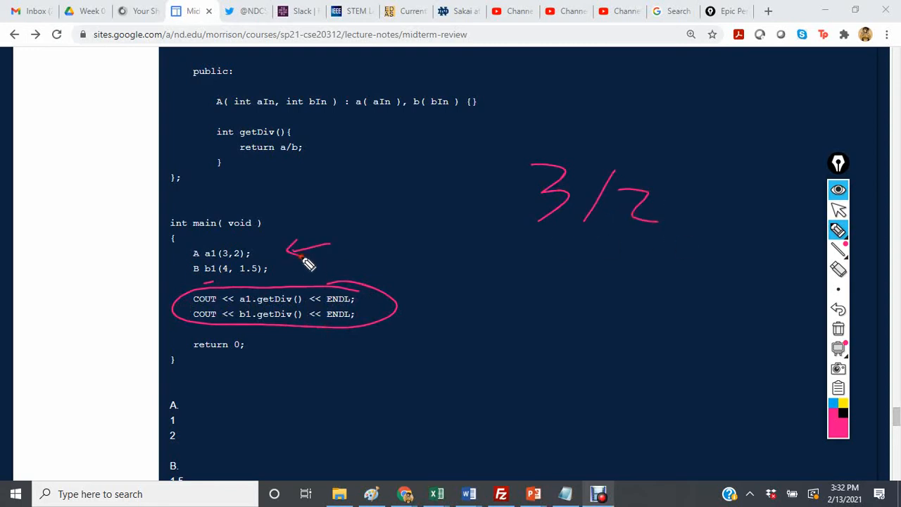
drag(676, 208, 711, 211)
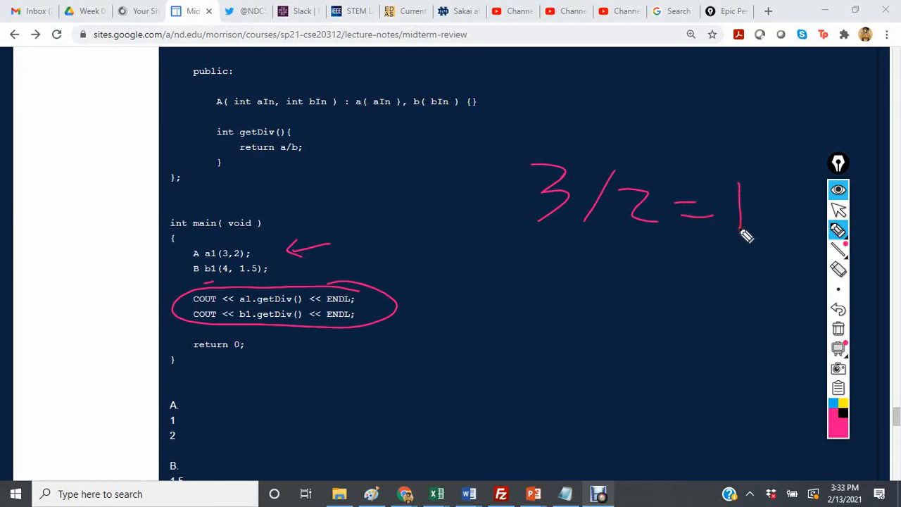
drag(556, 253, 626, 289)
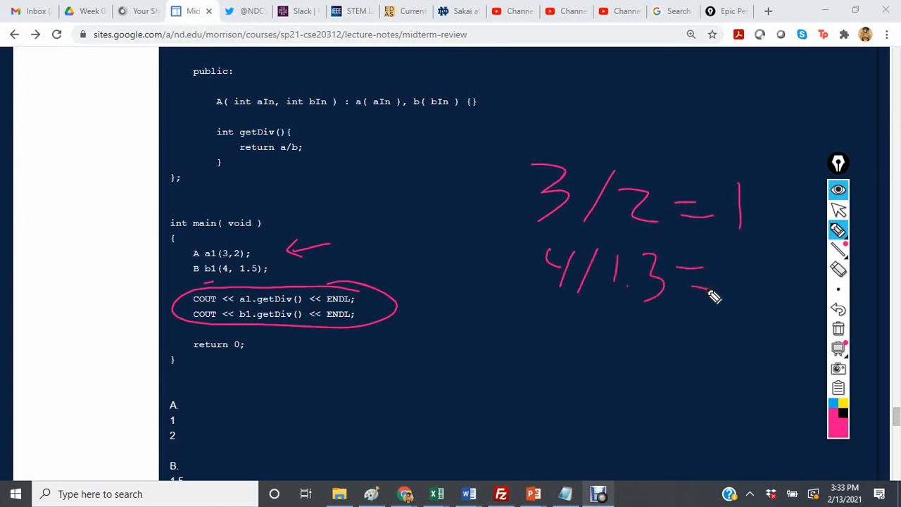
- Write 4/1.5 below and scroll down to answer choices A to D
drag(675, 261, 655, 300)
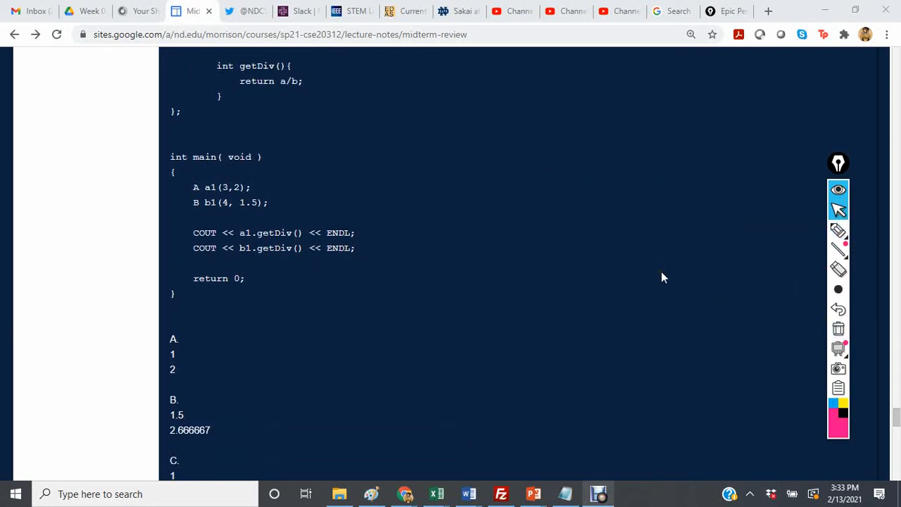
scroll(down, 3)
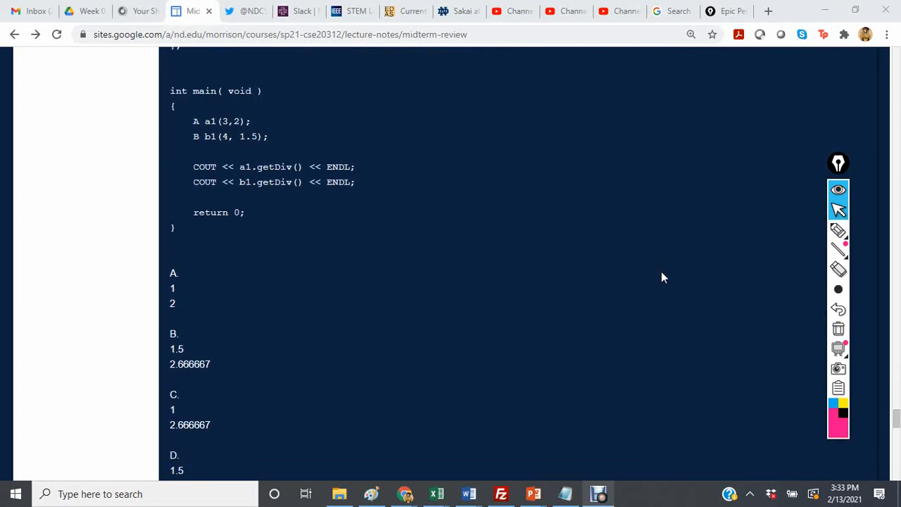
scroll(down, 3)
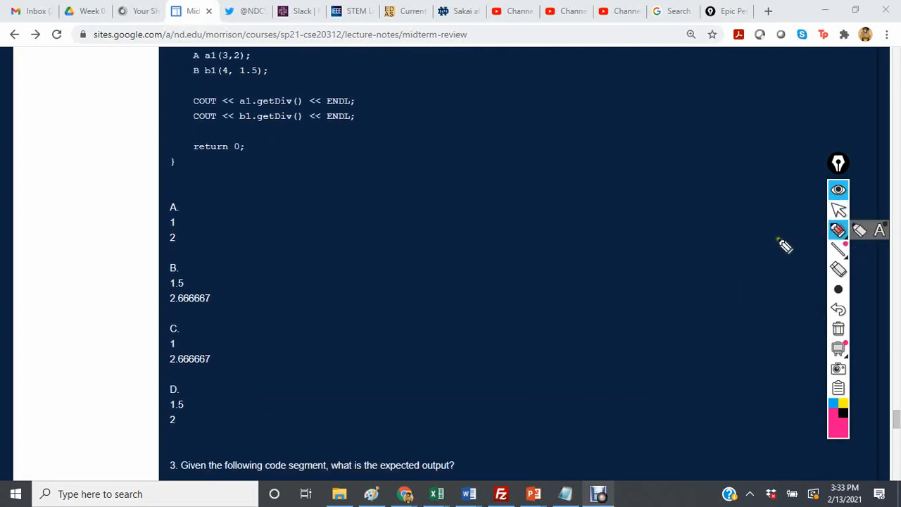